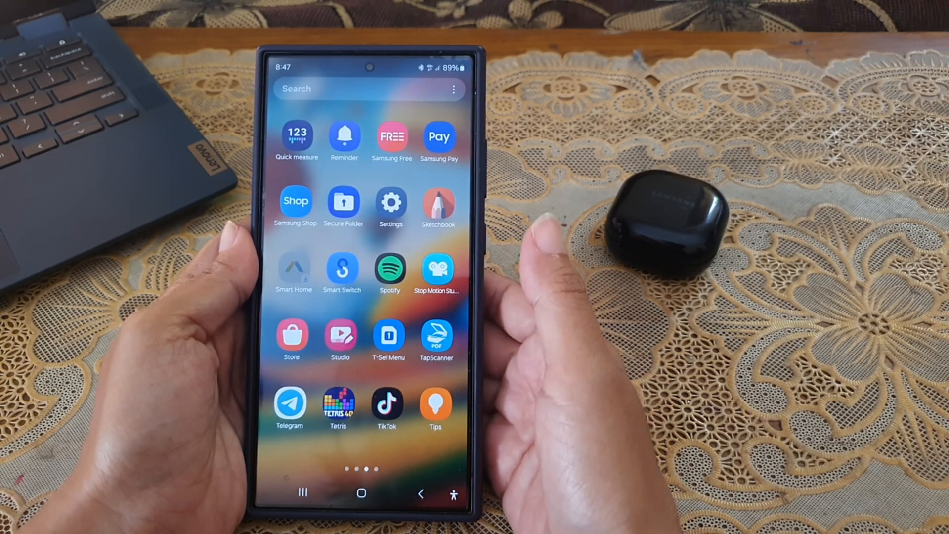
Search the app drawer for "wea" so the Wearable app appears in the results.
left_click(333, 88)
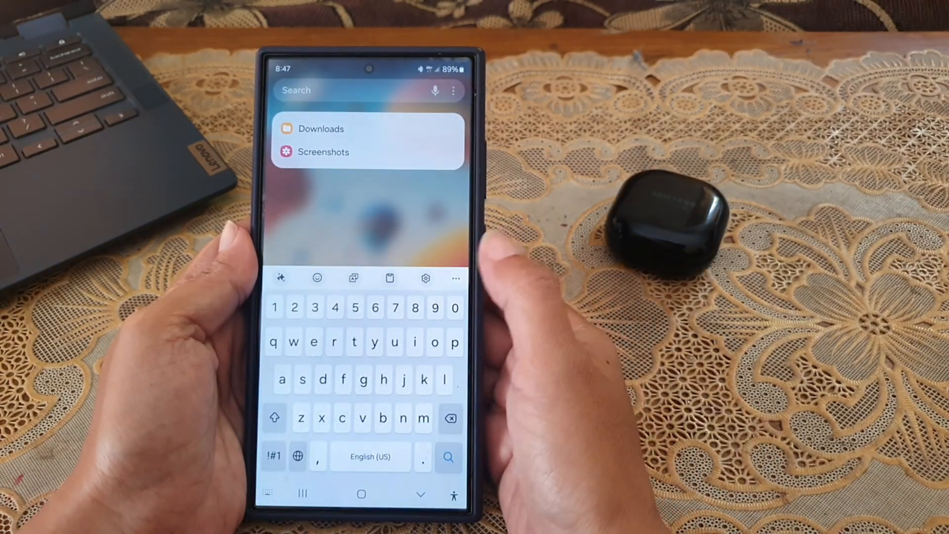
type("wea")
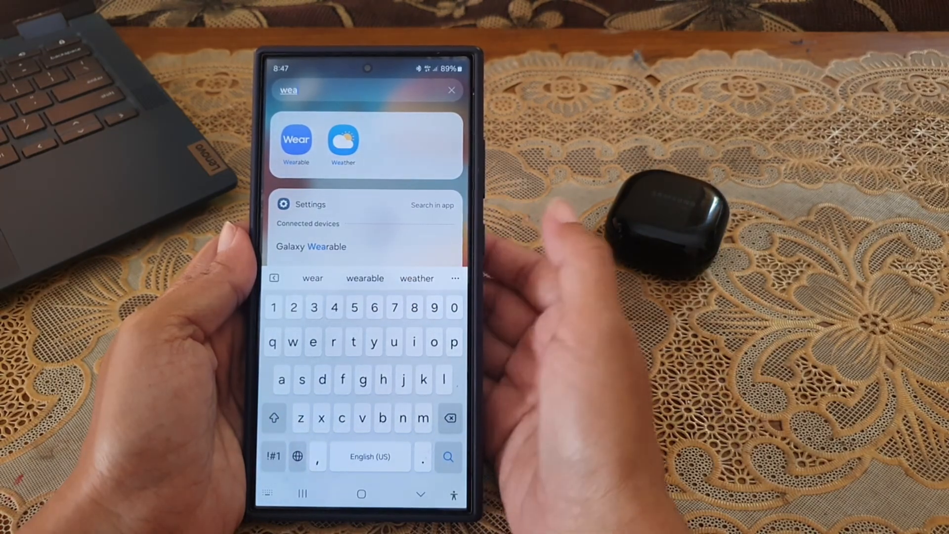
Launch Galaxy Wearable, select My black buds, and show its Touch controls page.
left_click(296, 143)
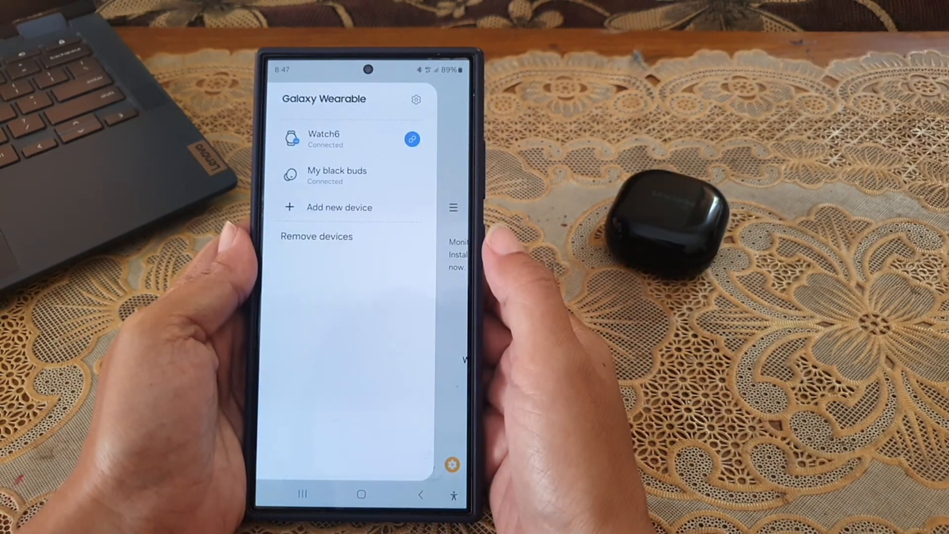
left_click(337, 176)
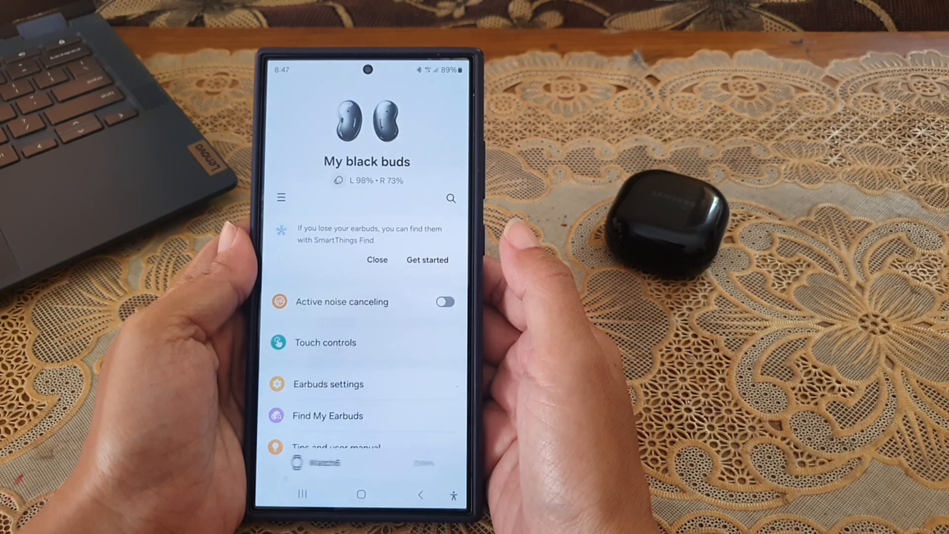
left_click(325, 342)
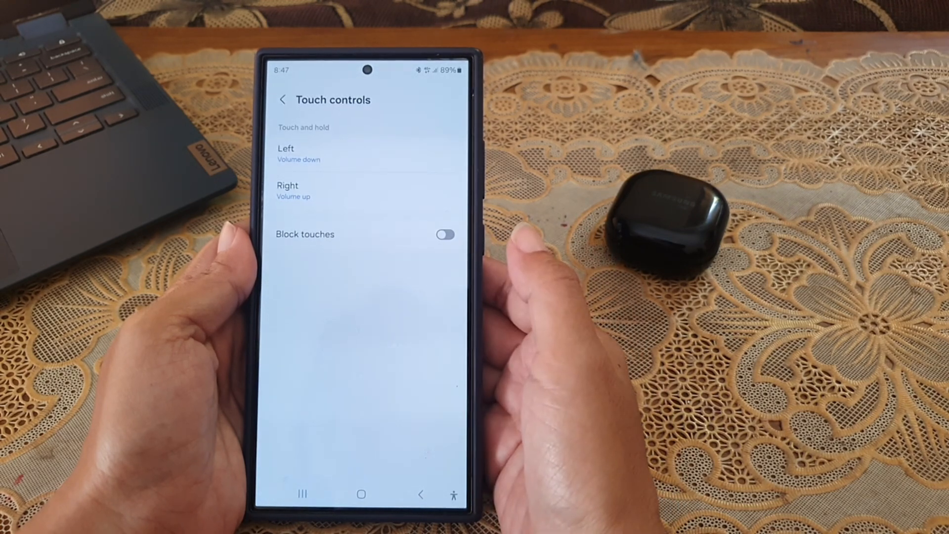